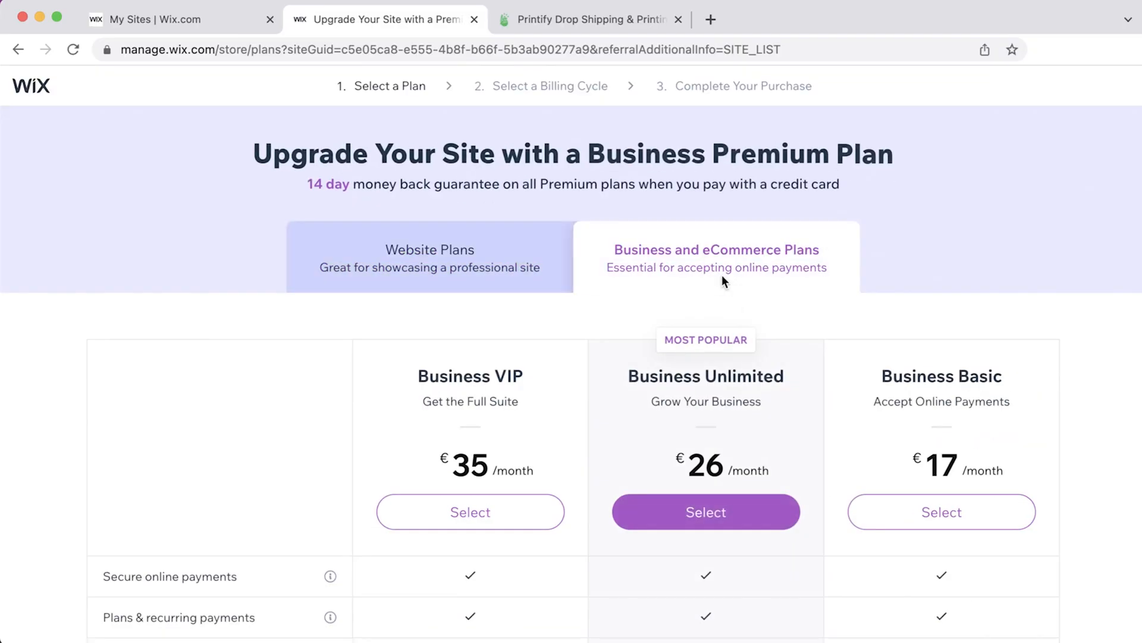
- Scroll through the Wix plan comparison table, then switch to the Printify store page
{"action": "scroll", "scroll_direction": "down", "scroll_amount": 3}
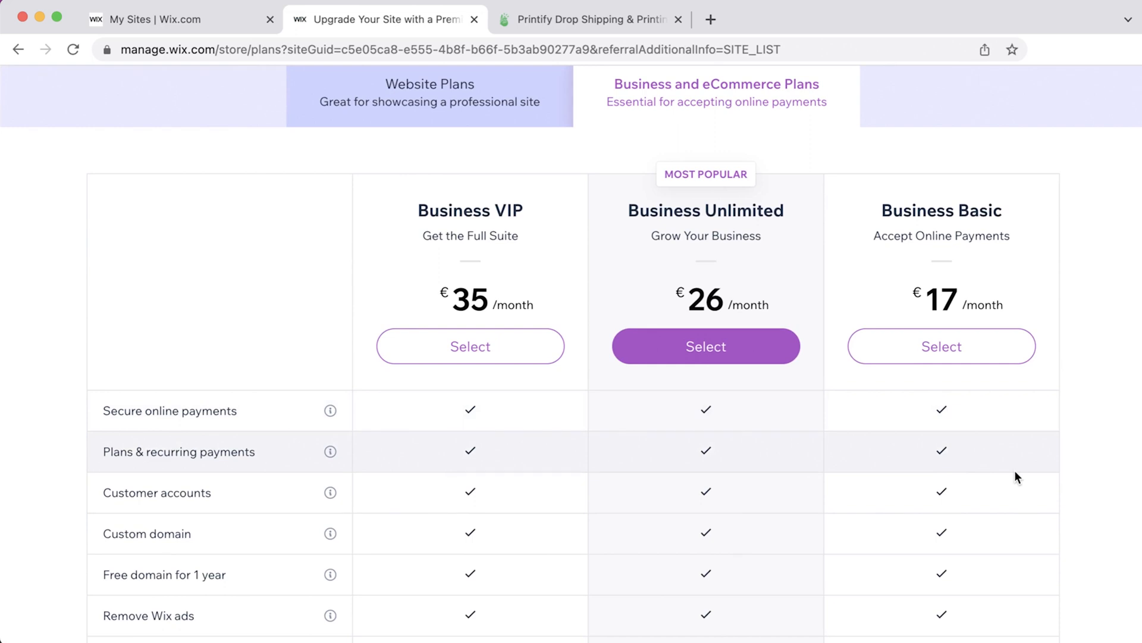
{"action": "left_click", "coordinate": [591, 19]}
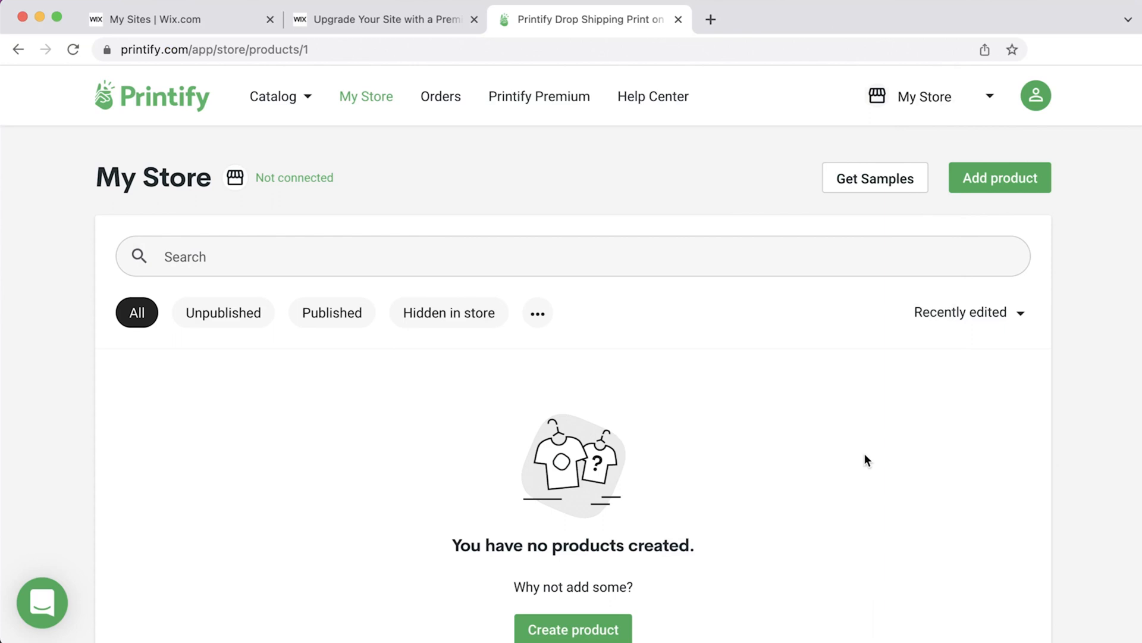
- Reach Manage My Stores from the My Store header dropdown
{"action": "left_click", "coordinate": [927, 97]}
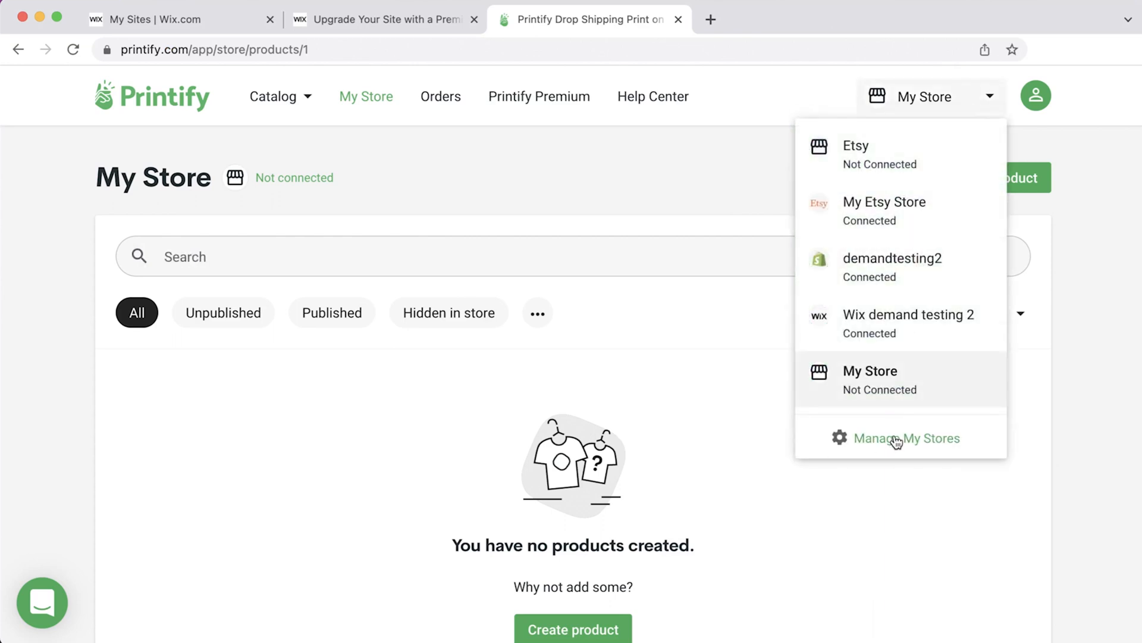
{"action": "left_click", "coordinate": [906, 438]}
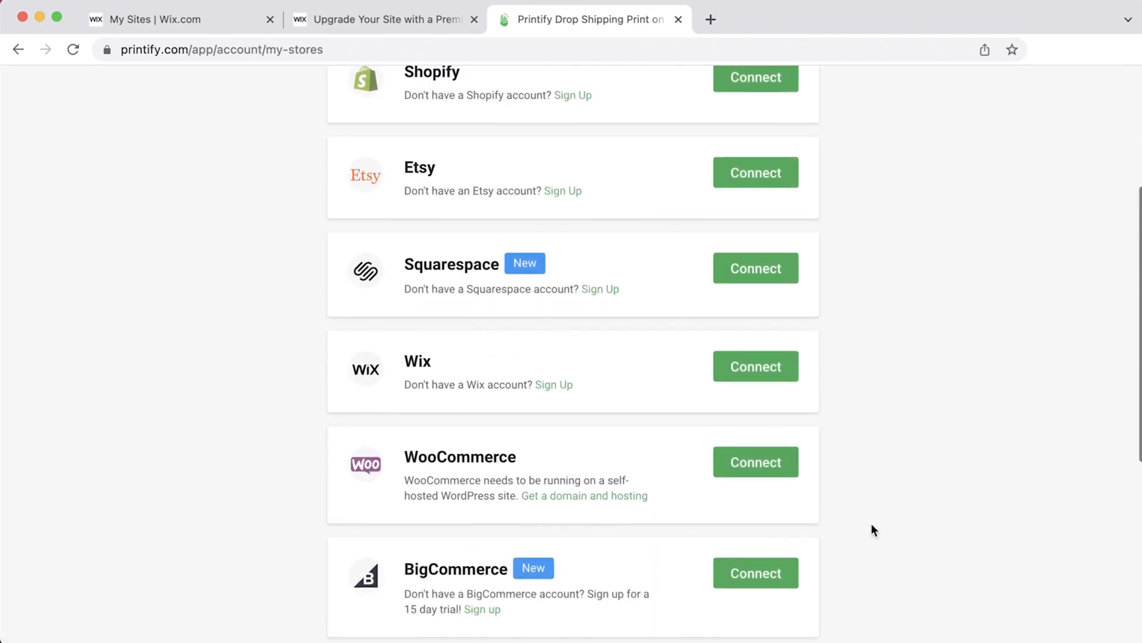
- Connect Wix, selecting the My Store site for installing Printify and continuing
{"action": "left_click", "coordinate": [755, 366]}
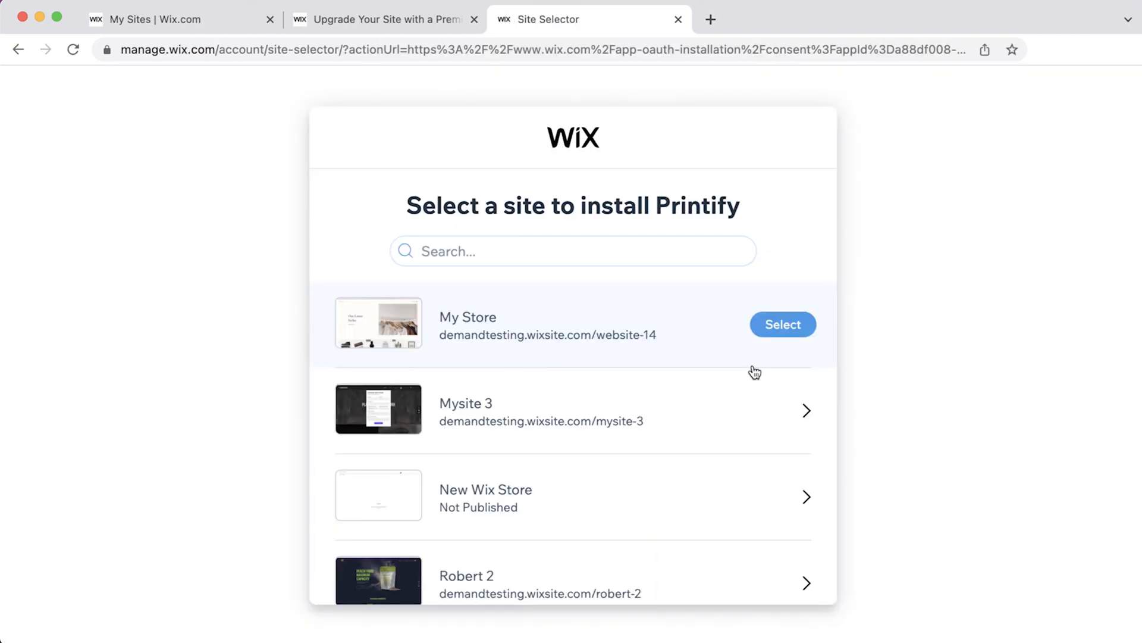
{"action": "left_click", "coordinate": [783, 324]}
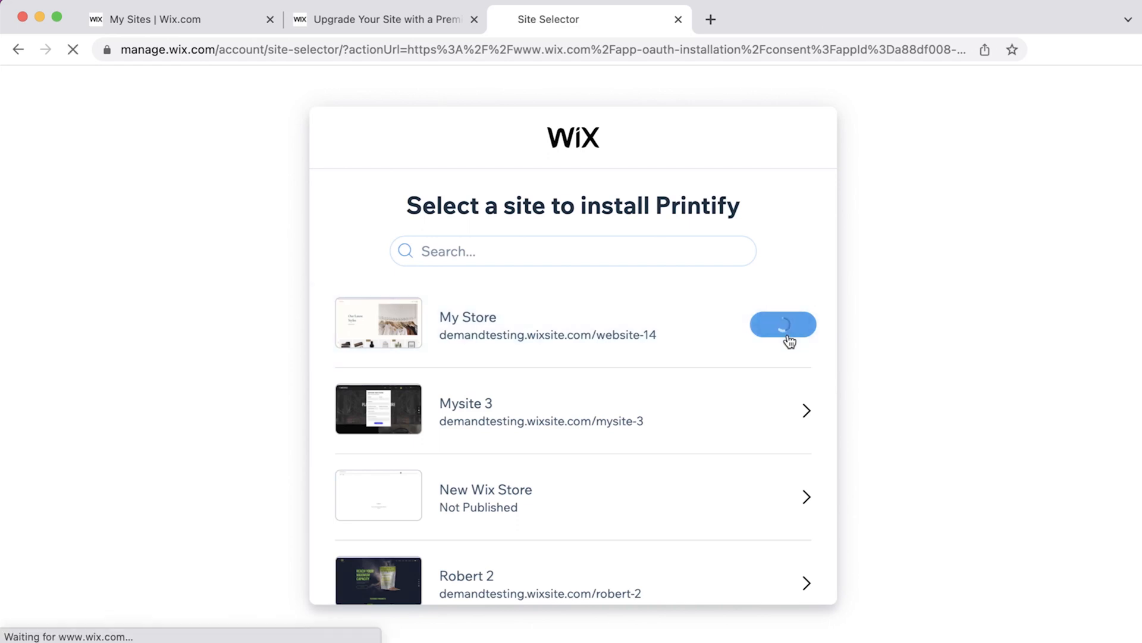
{"action": "left_click", "coordinate": [782, 324]}
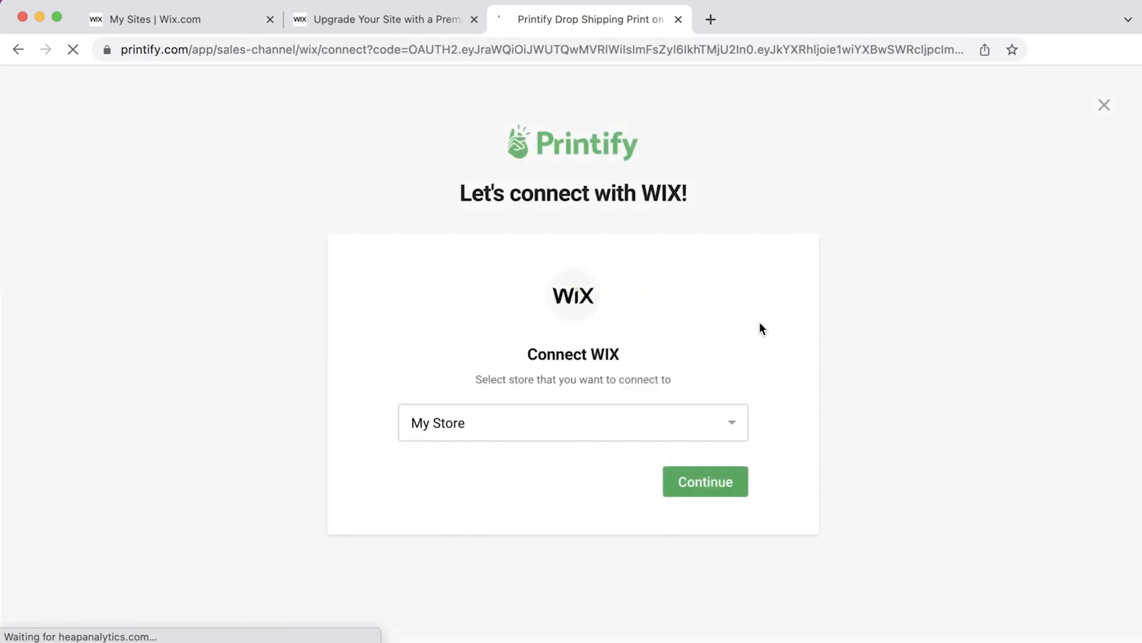
{"action": "left_click", "coordinate": [704, 481]}
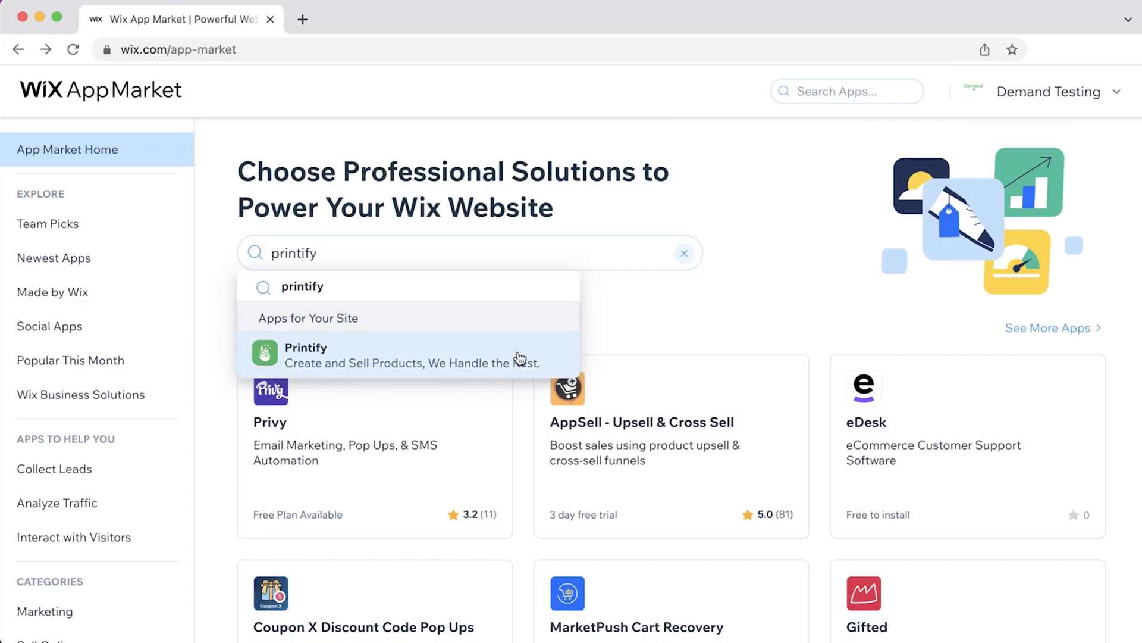
- Find the Printify app in Wix App Market and start adding it to the site
{"action": "left_click", "coordinate": [305, 354]}
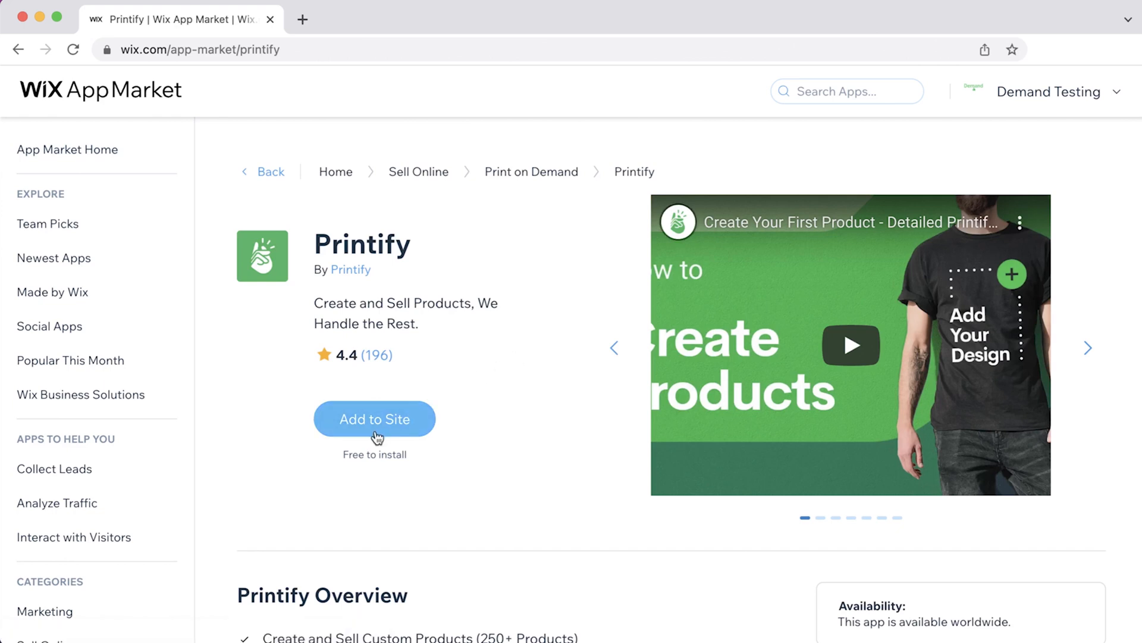
{"action": "left_click", "coordinate": [374, 419]}
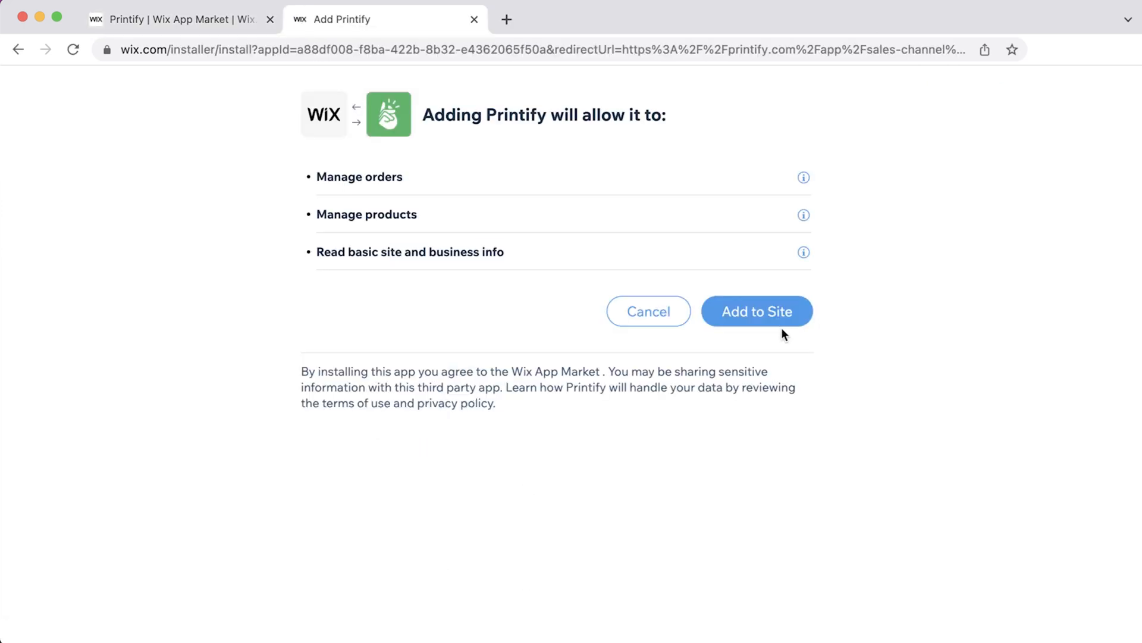
- Approve Printify's permissions, choose My Store and confirm the Wix connection
{"action": "left_click", "coordinate": [757, 311]}
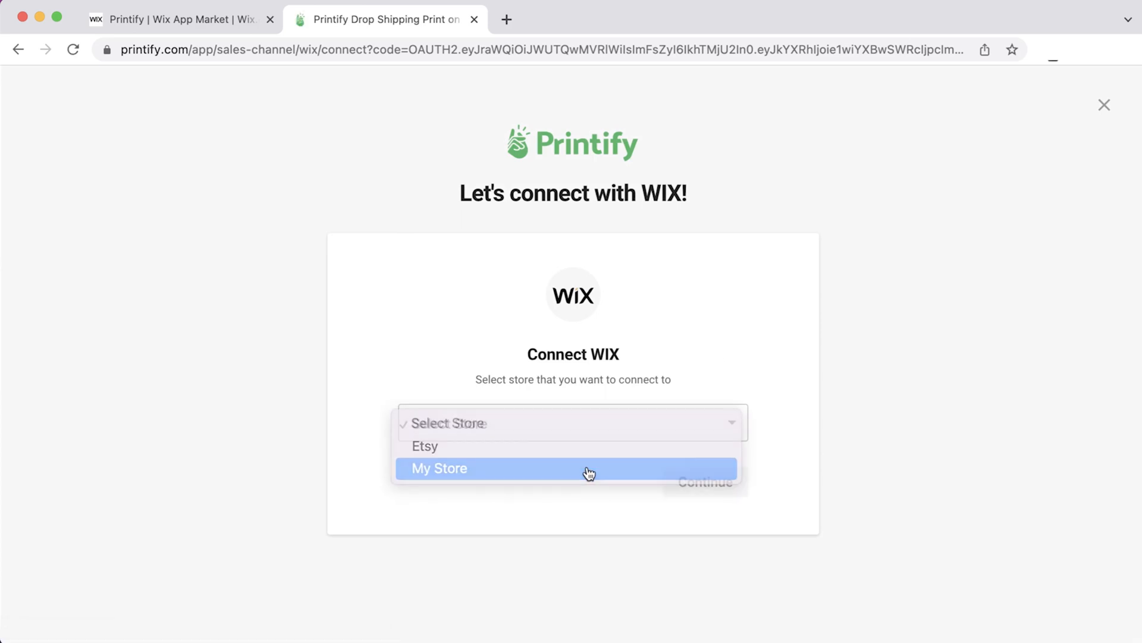
{"action": "left_click", "coordinate": [439, 468]}
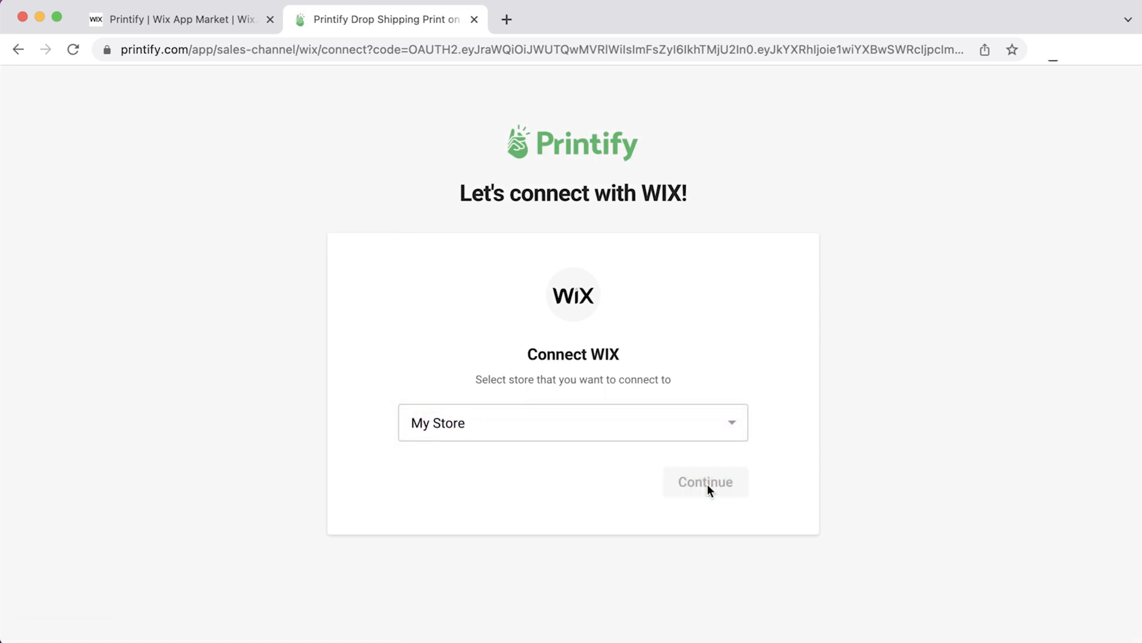
{"action": "left_click", "coordinate": [705, 481]}
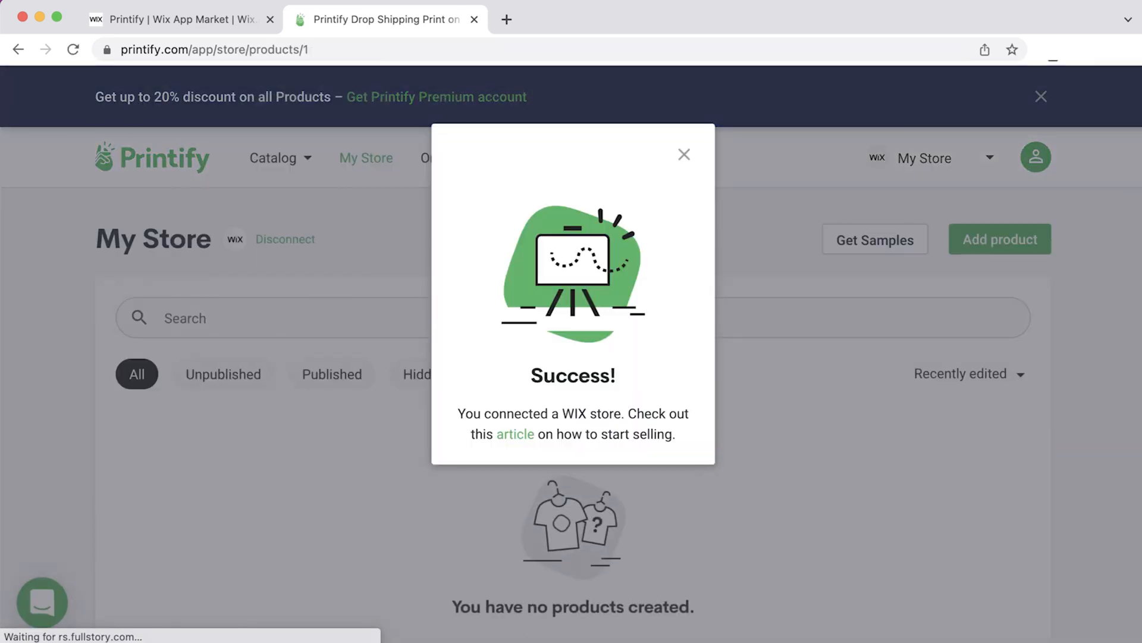